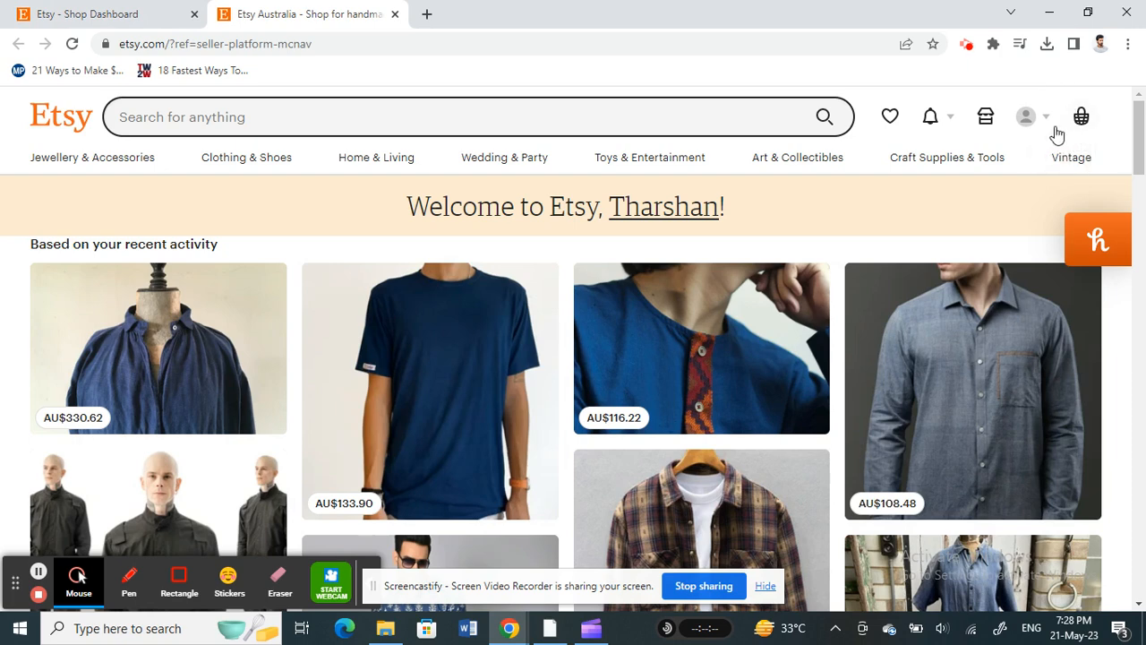
mouse_move(985, 116)
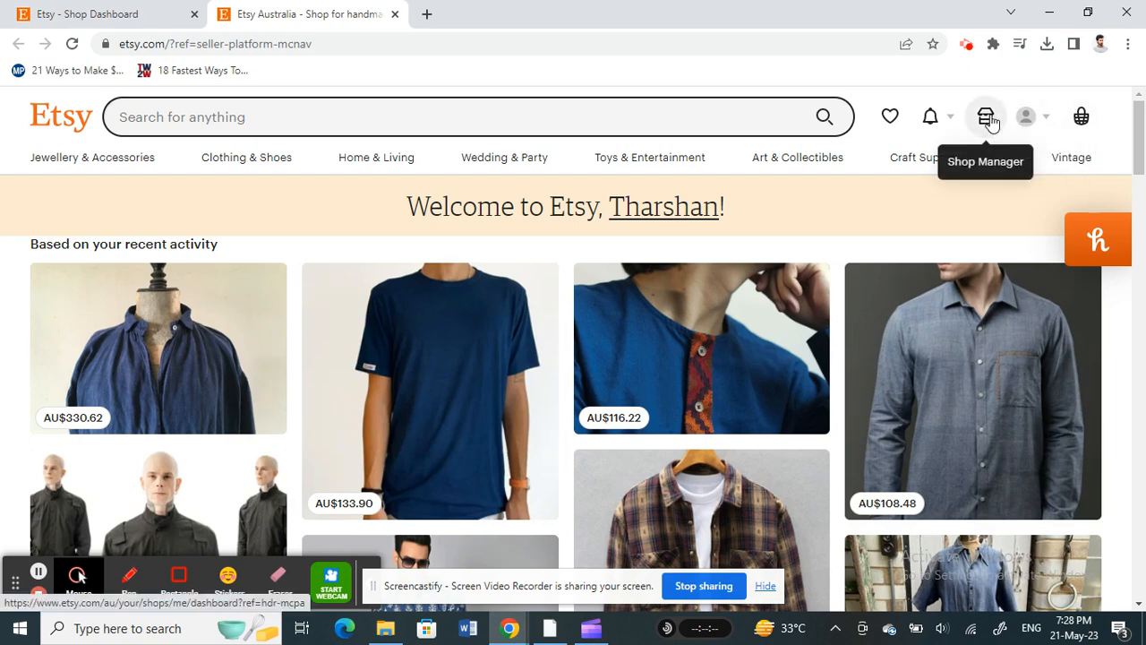
mouse_move(912, 111)
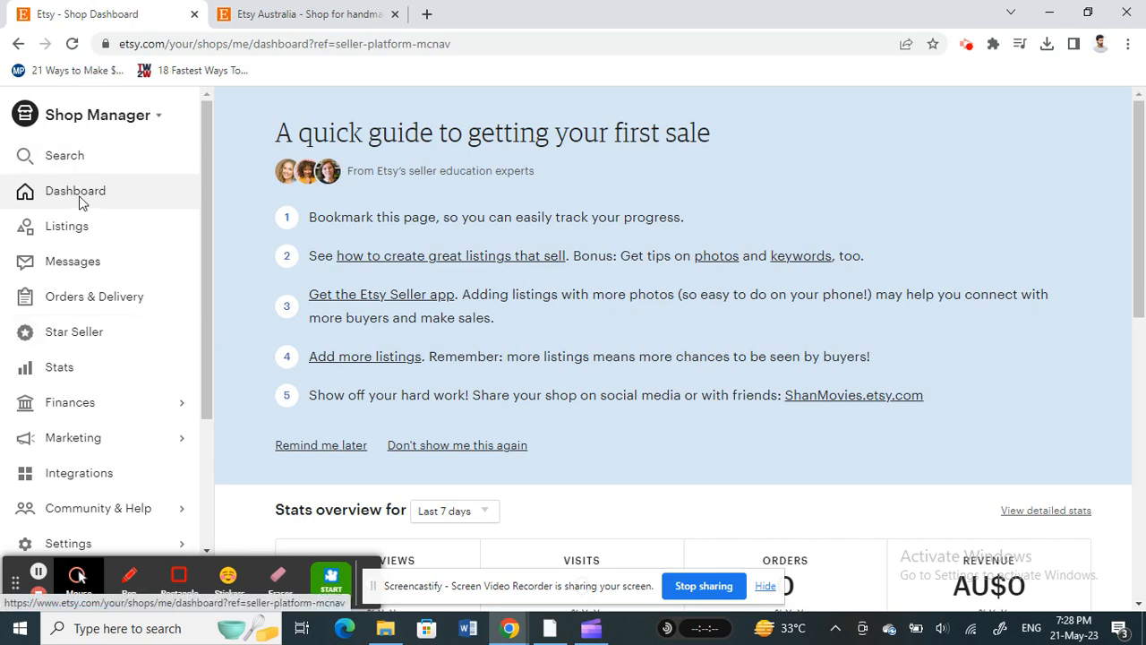
Reach the ShanMovies shop's Info & Appearance settings from the Shop Manager sidebar.
left_click(59, 197)
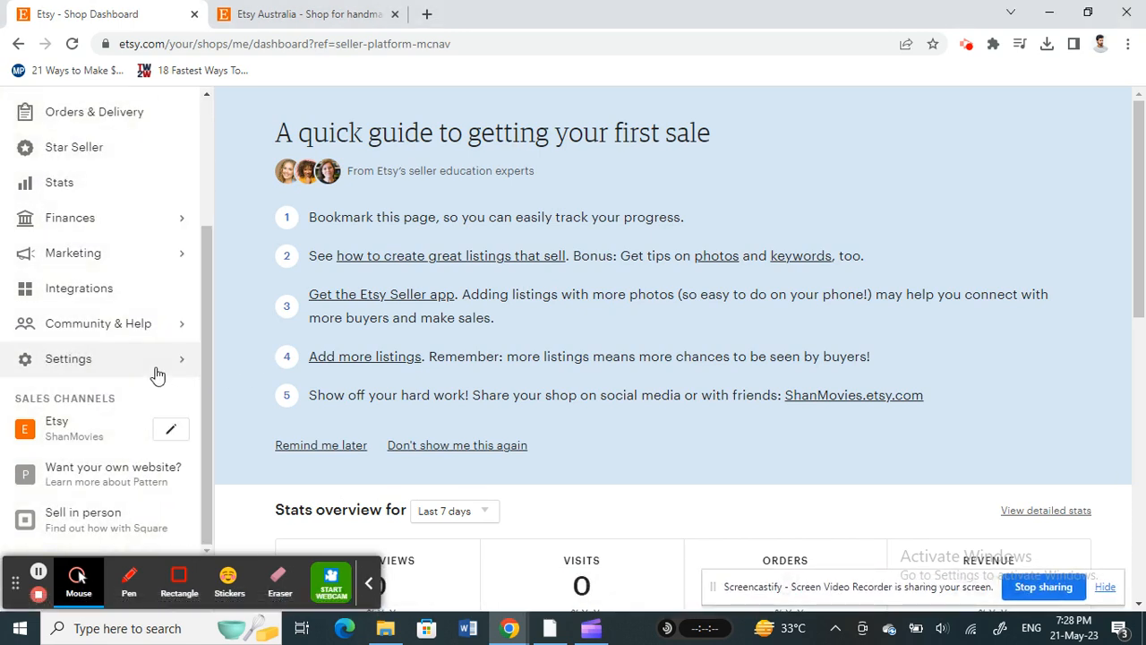
left_click(68, 358)
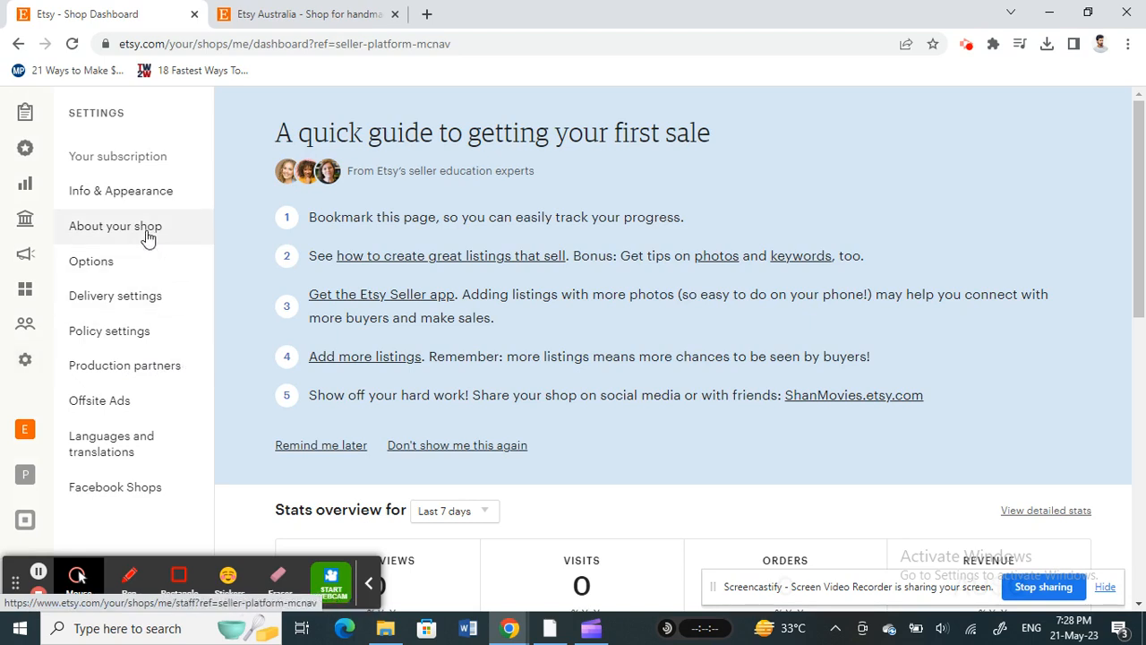
mouse_move(143, 190)
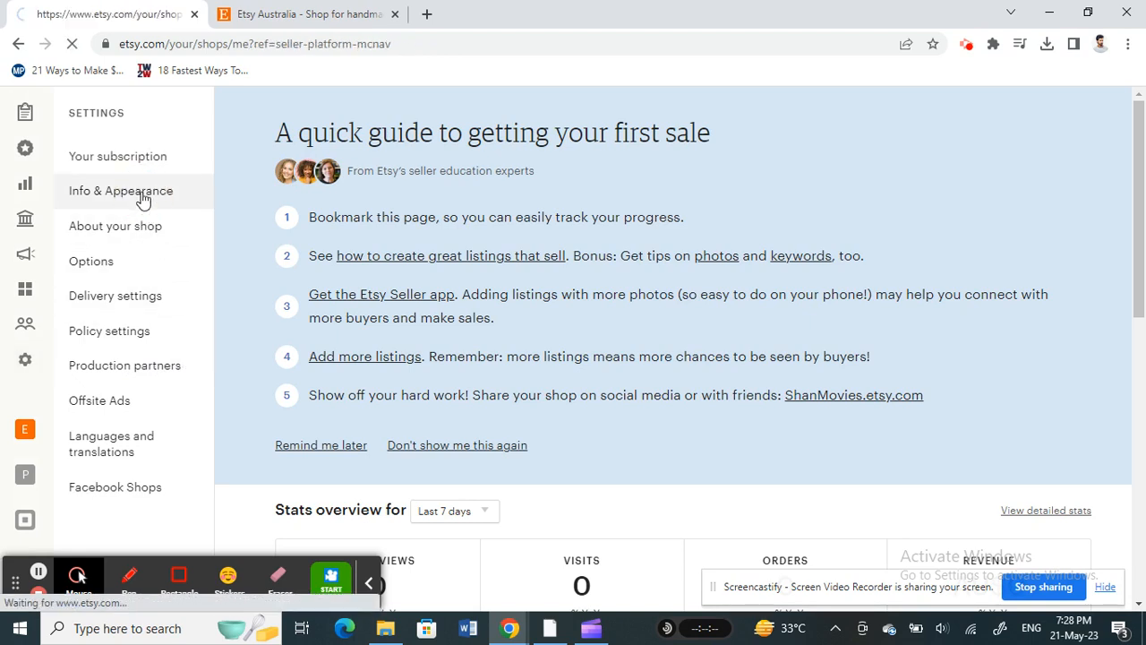
left_click(120, 190)
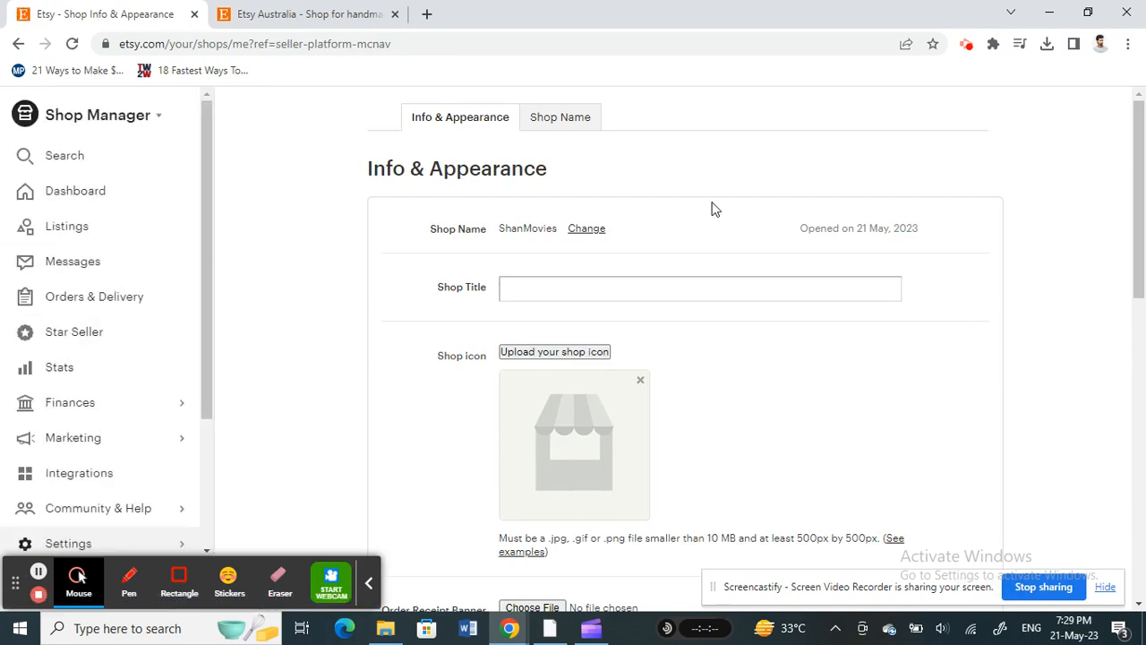
mouse_move(448, 234)
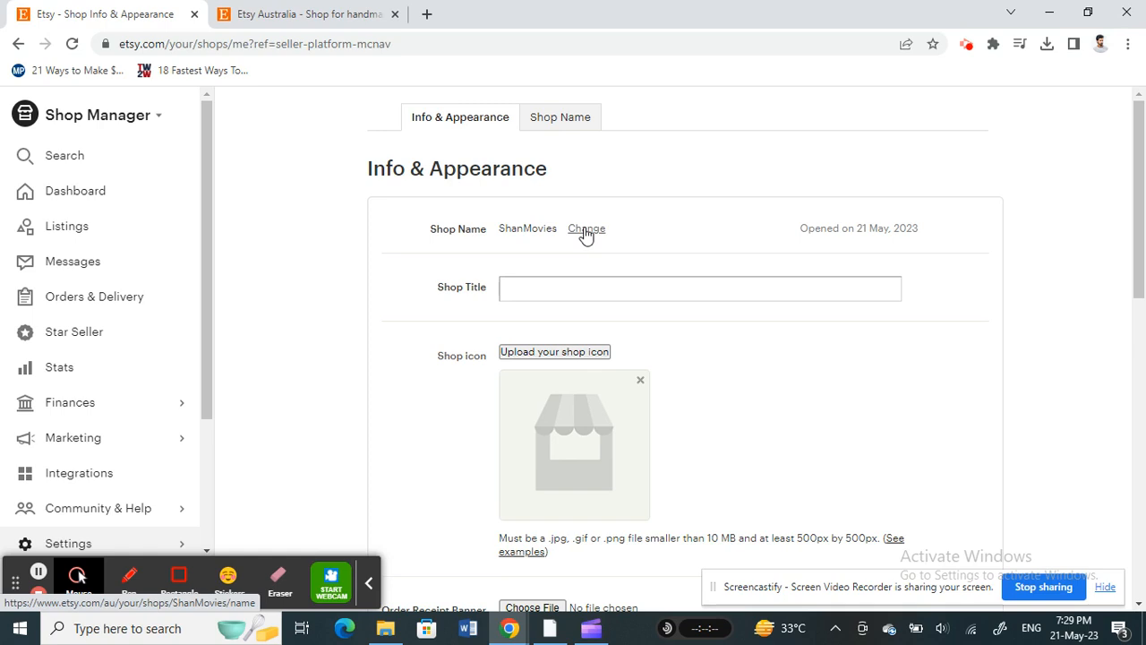
mouse_move(559, 118)
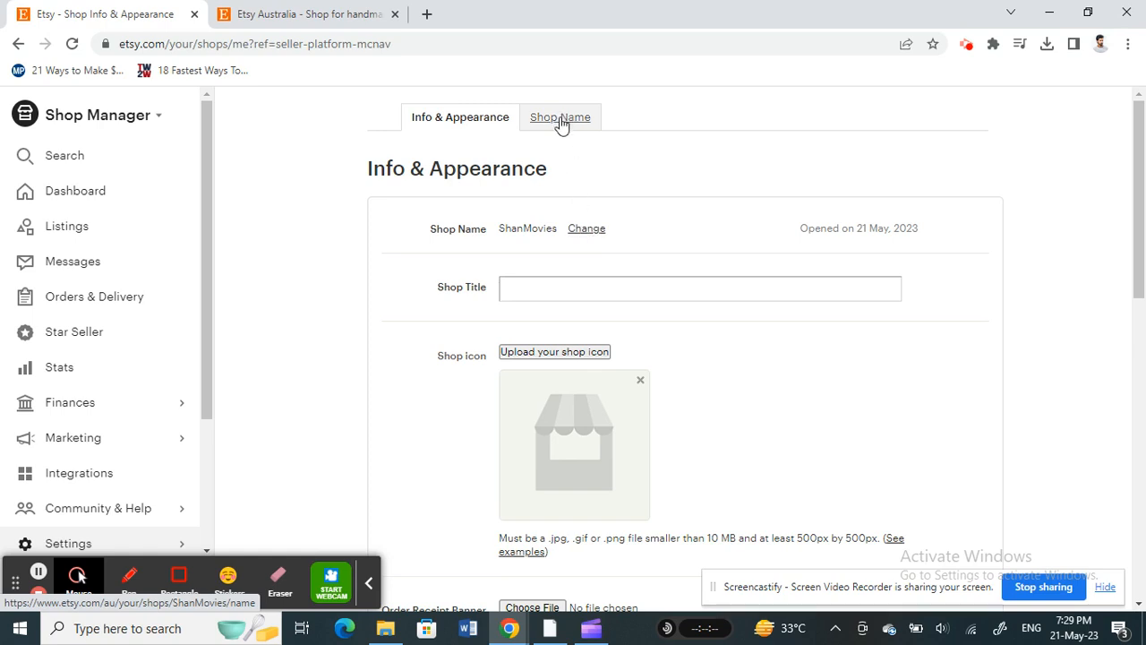
mouse_move(564, 122)
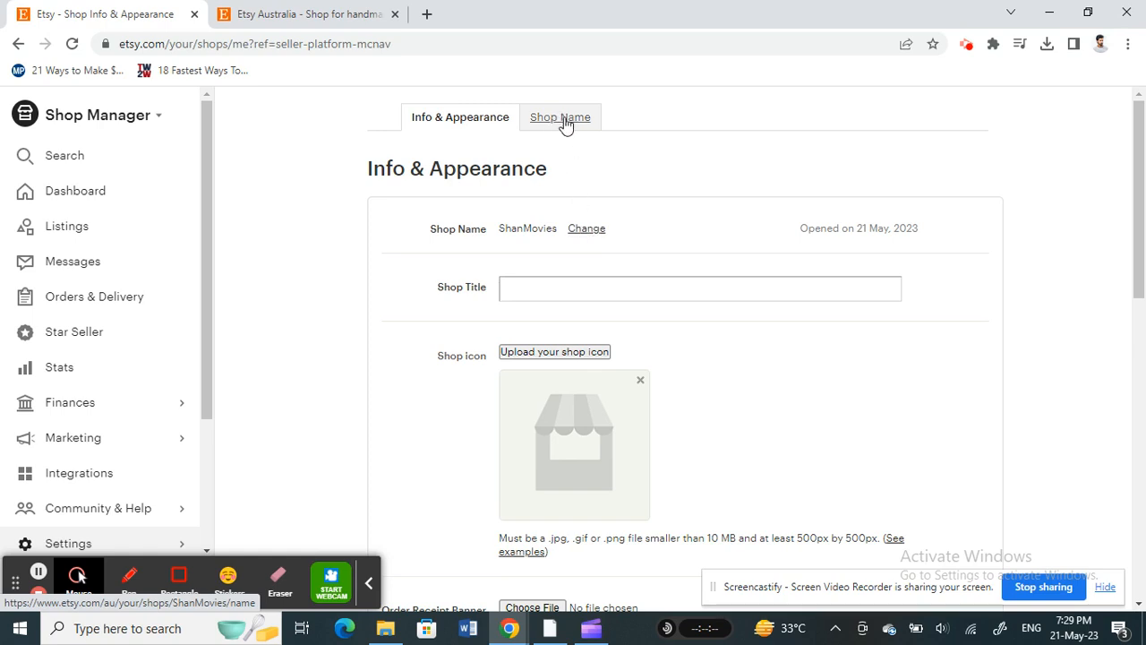
Switch from Info & Appearance to the Shop Name settings page.
left_click(559, 118)
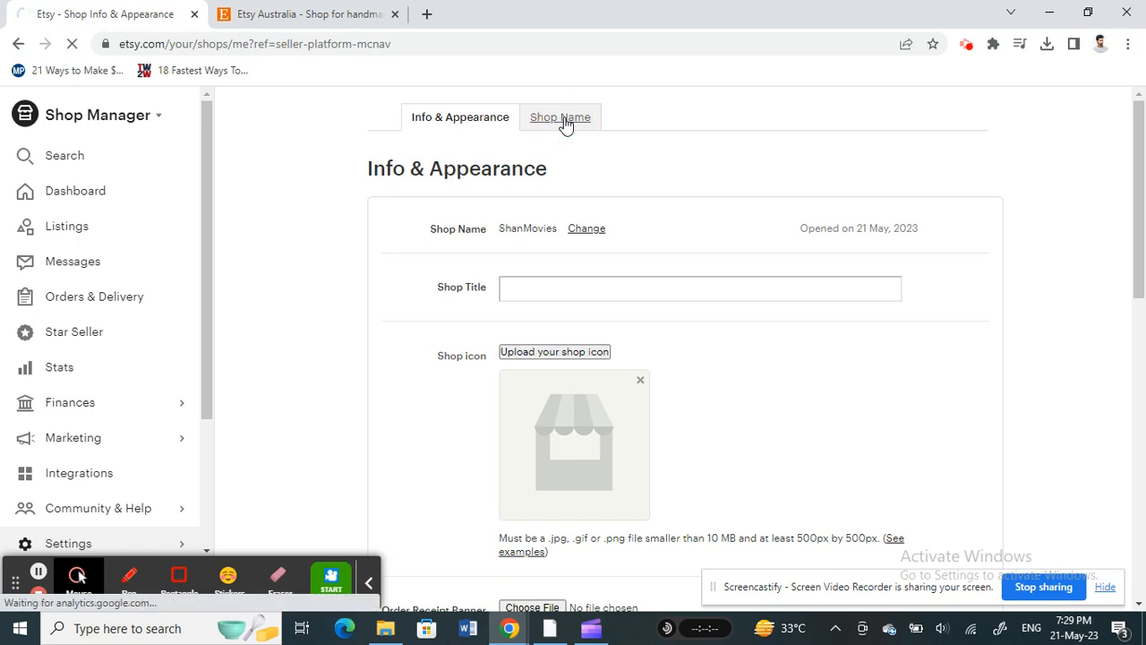
left_click(558, 118)
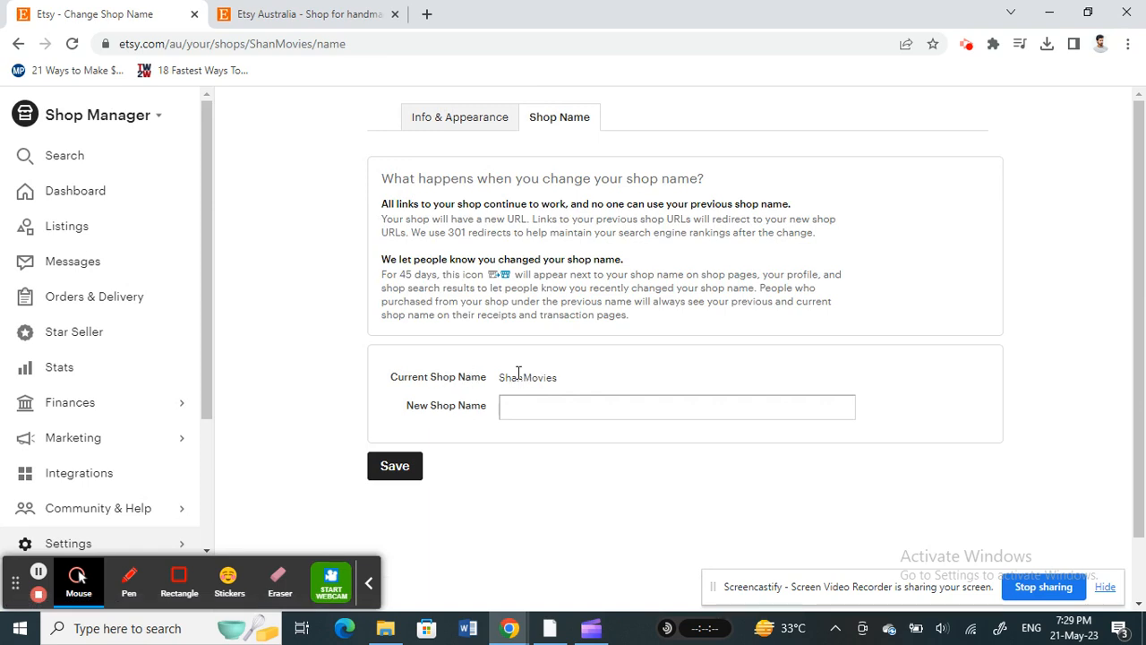
Place the cursor in the empty New Shop Name field, ready to enter a name.
left_click(677, 404)
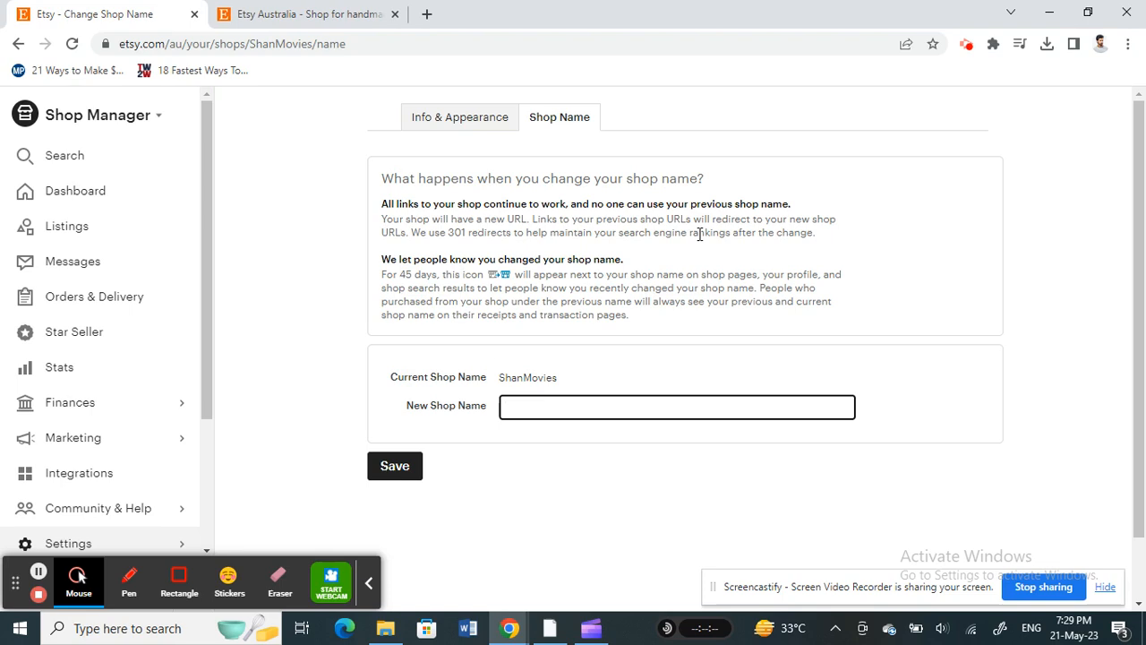
mouse_move(498, 201)
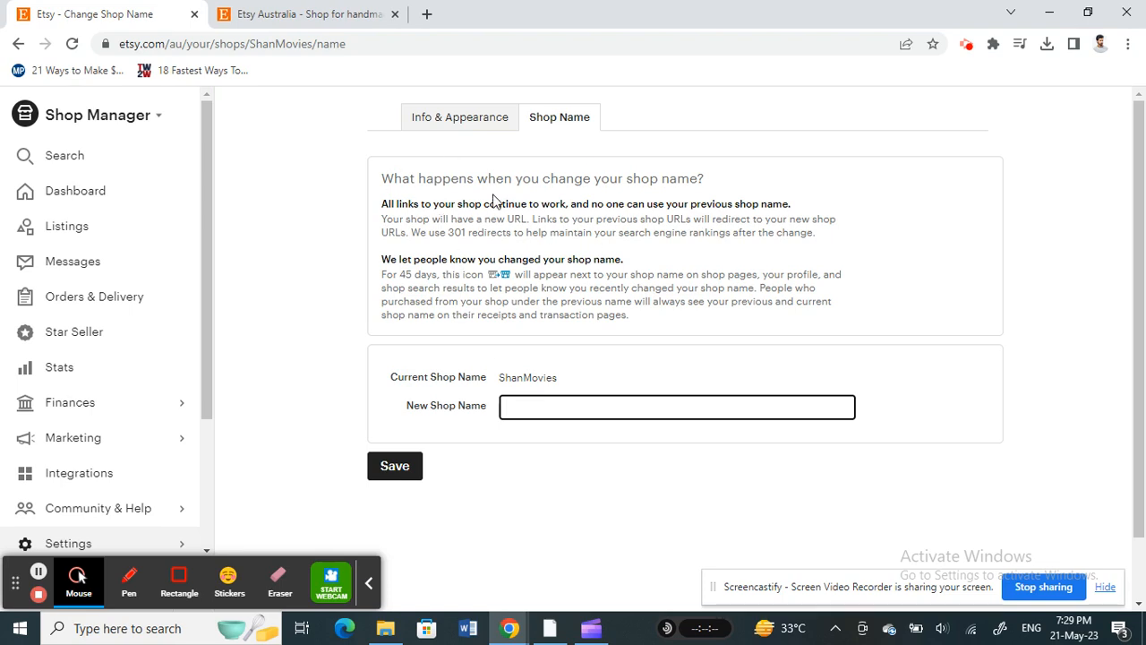
mouse_move(523, 261)
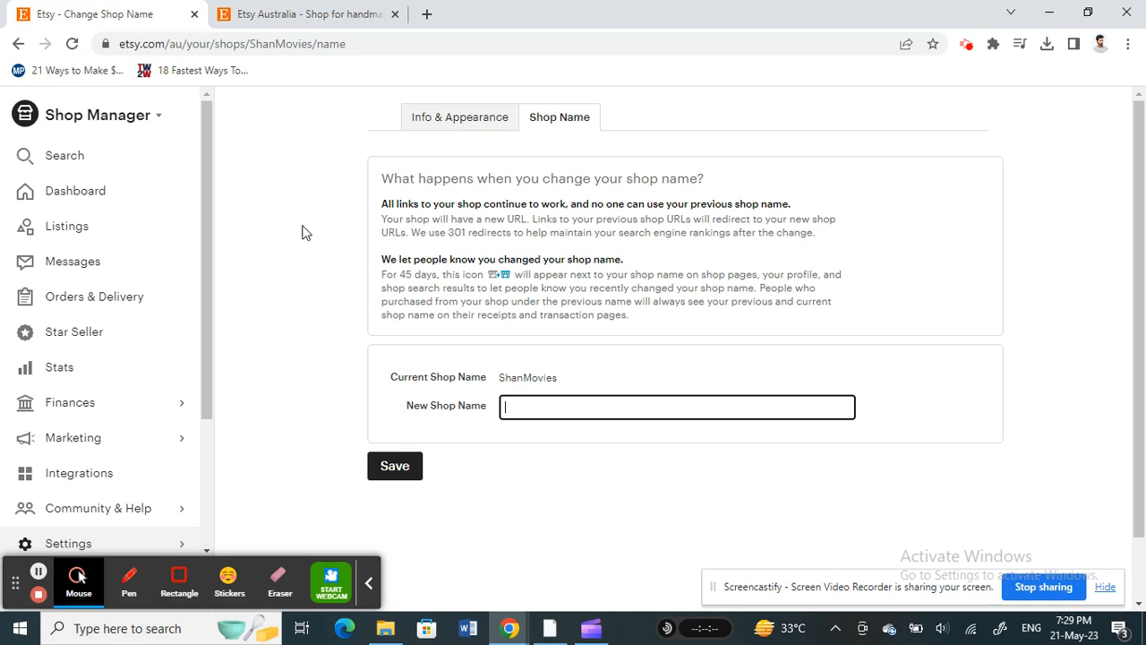
mouse_move(302, 319)
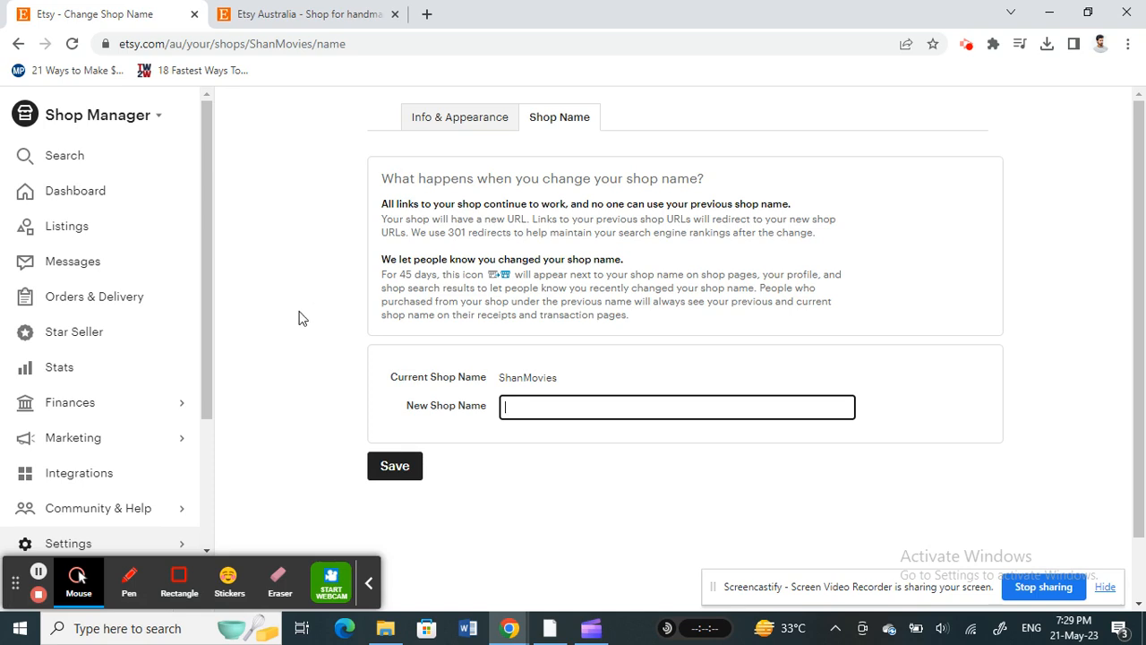